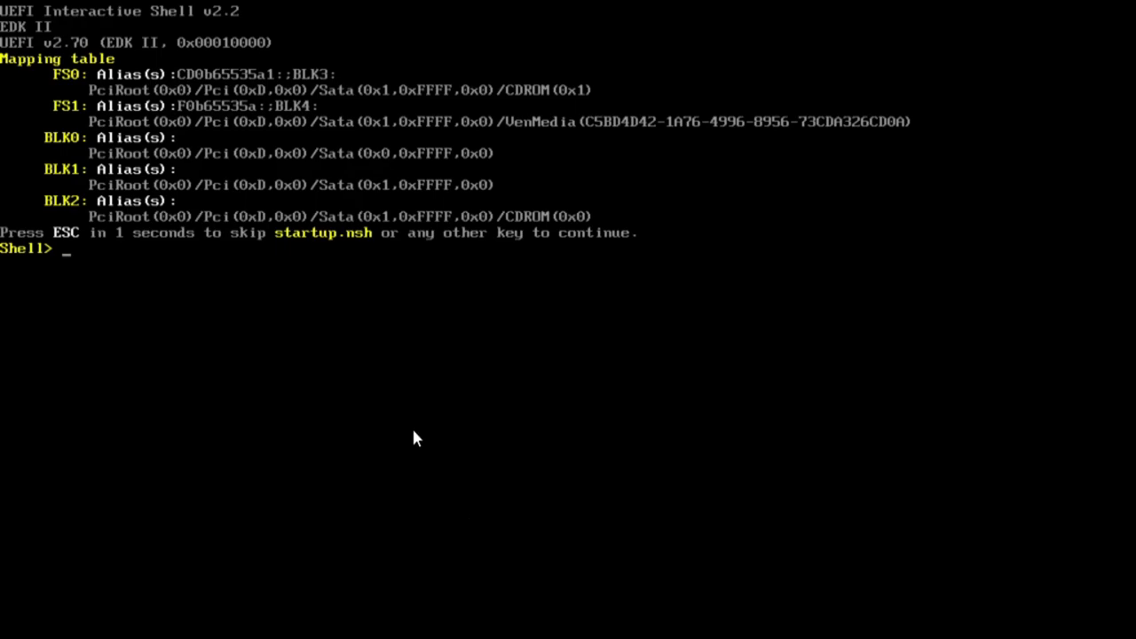
# Step: Exit the UEFI shell and move down through the firmware setup menu entries
pyautogui.write('exi')
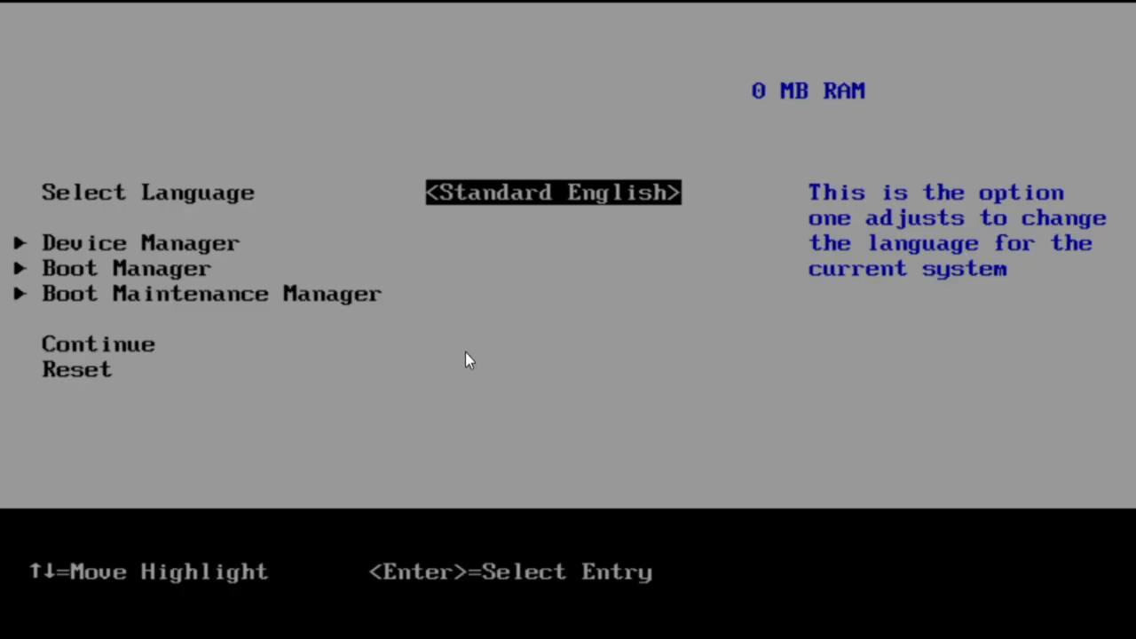
pyautogui.moveTo(547, 334)
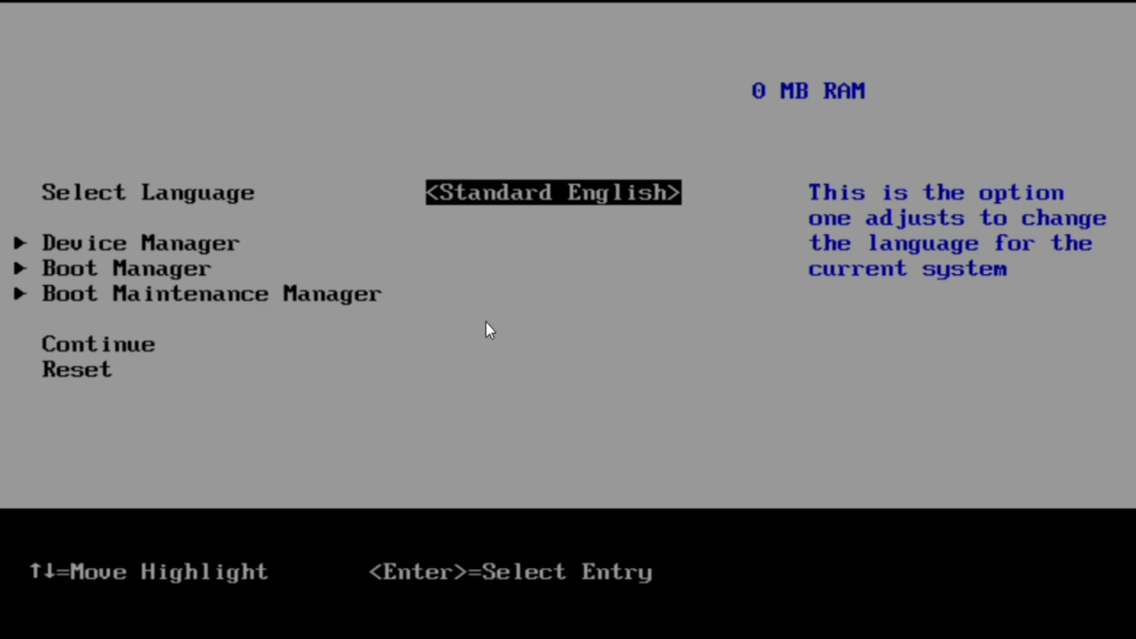
pyautogui.press('Down')
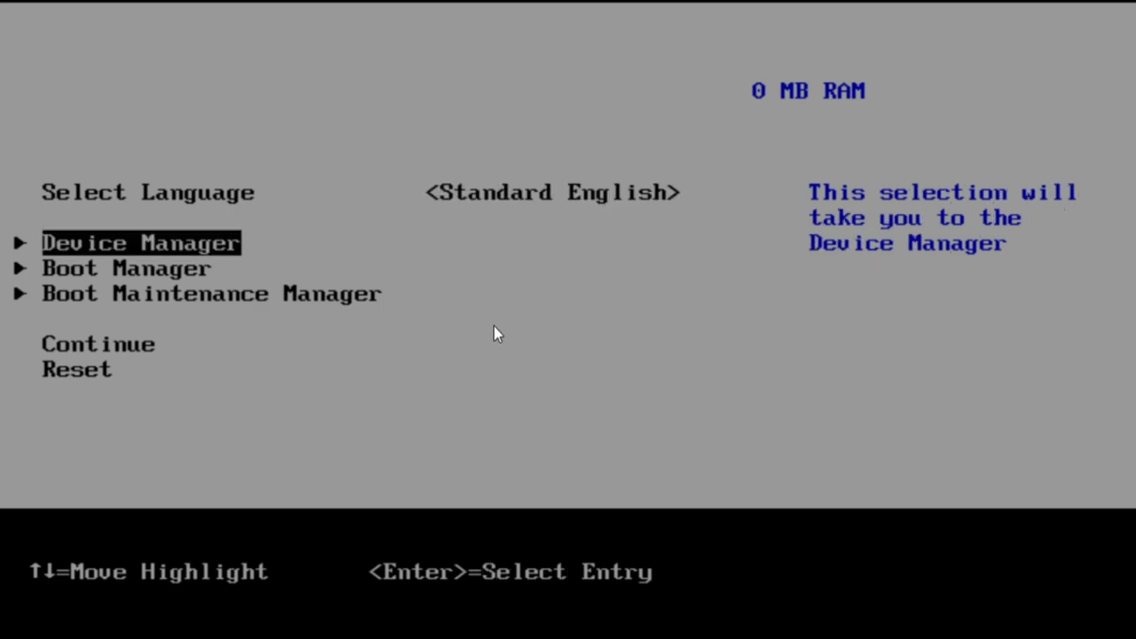
pyautogui.press('Down')
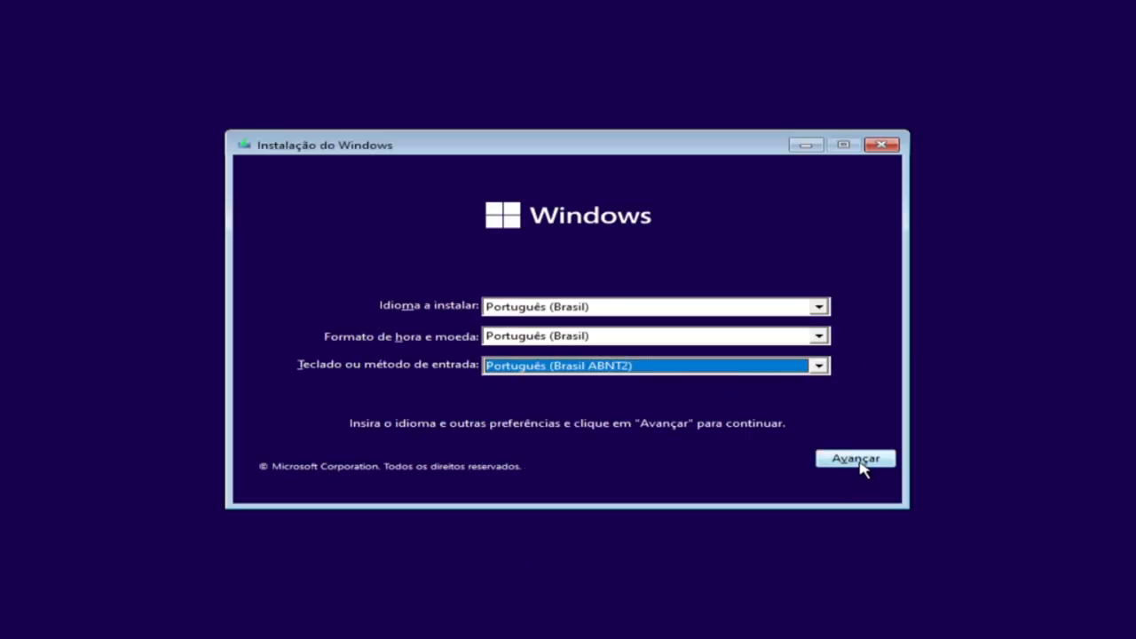
# Step: Accept Português (Brasil), the license terms, and install onto Unidade 0 Partição 3 (79.9 GB)
pyautogui.click(854, 458)
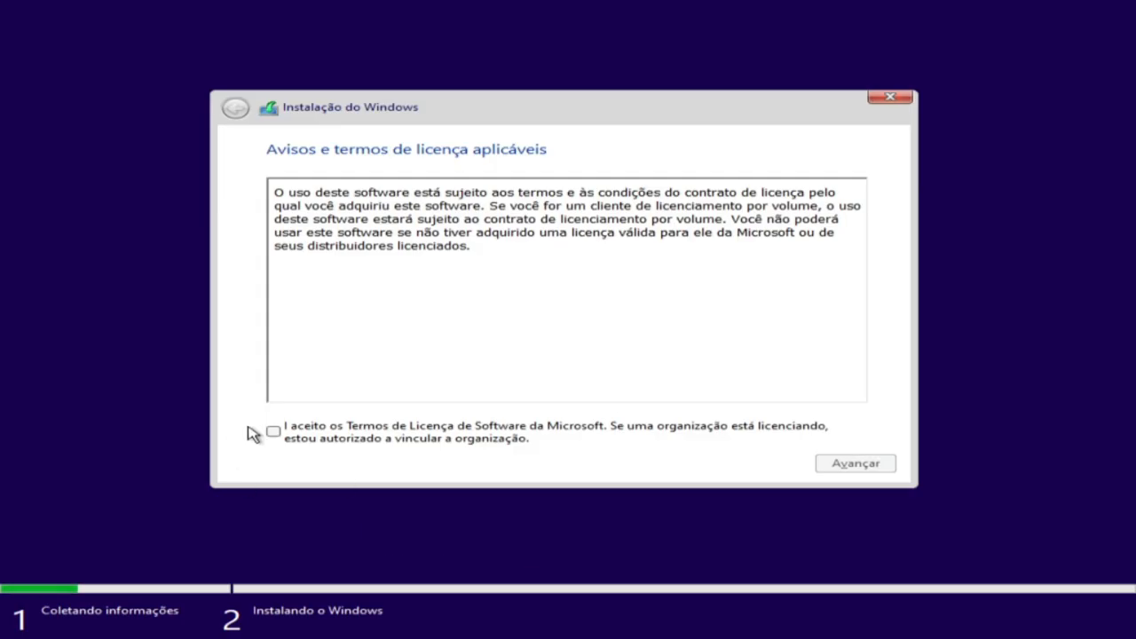
pyautogui.click(854, 461)
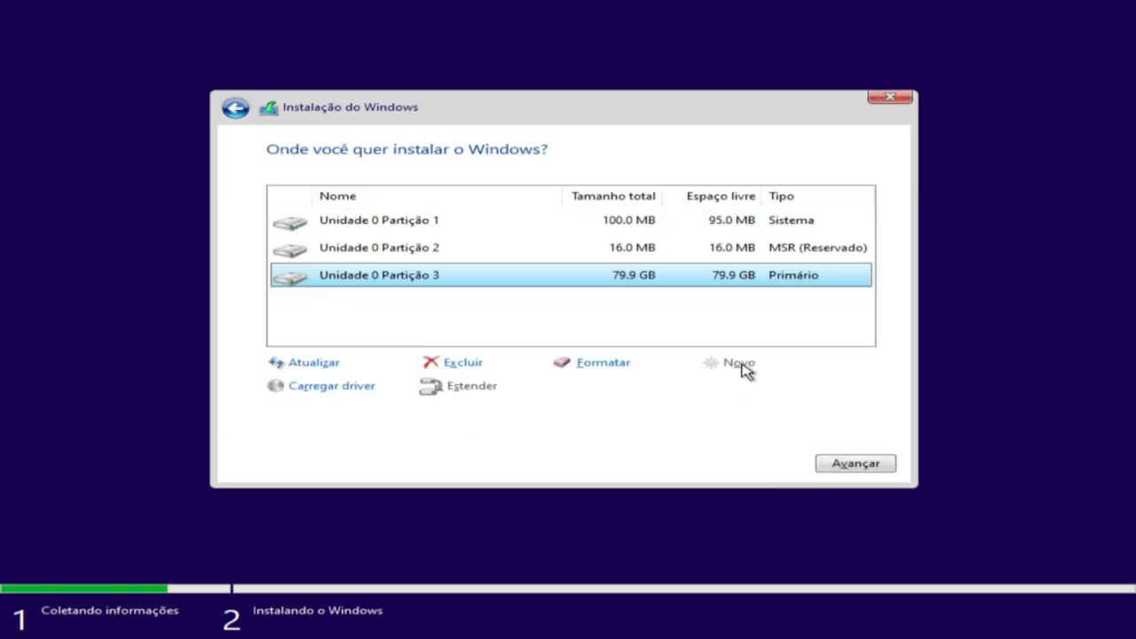
pyautogui.click(854, 462)
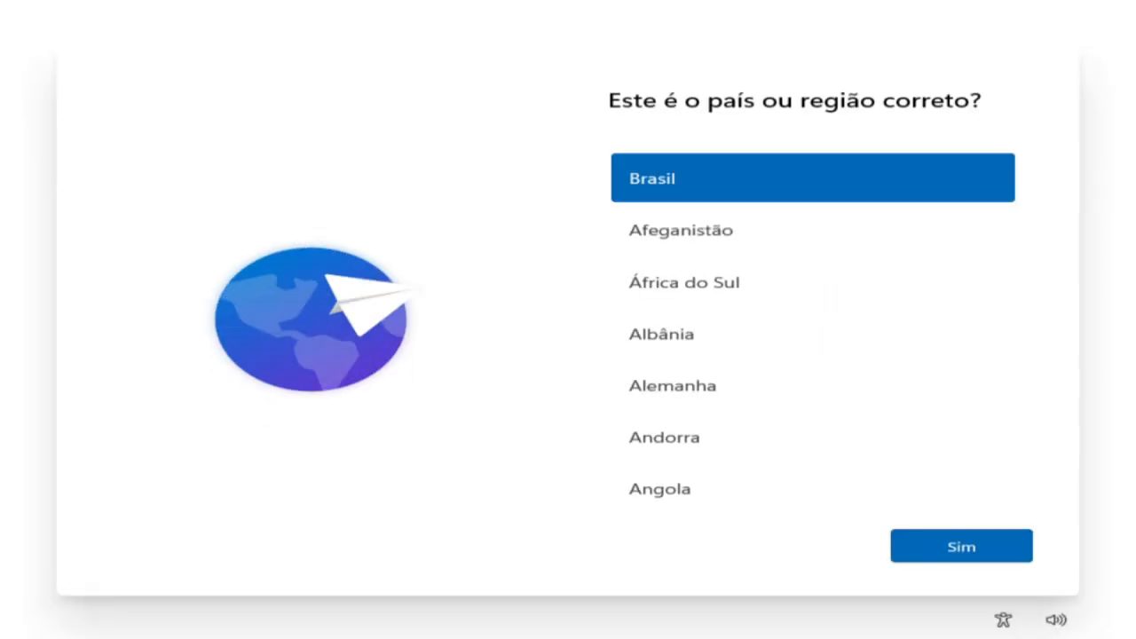
# Step: Confirm Brasil as the country or region with Sim in the OOBE
pyautogui.click(960, 545)
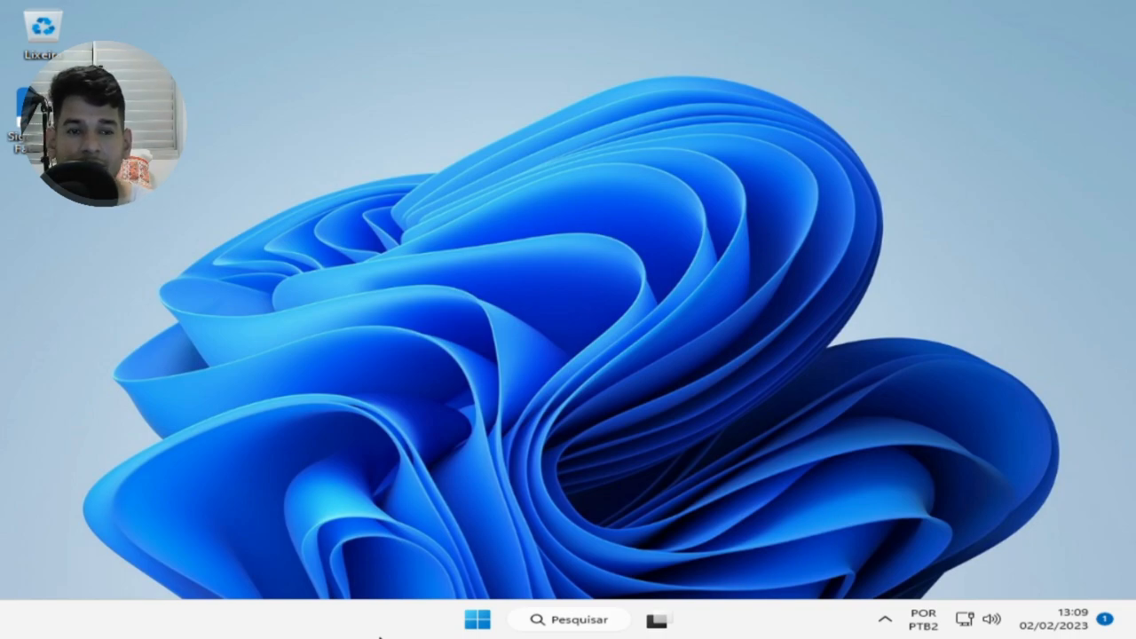
pyautogui.moveTo(696, 630)
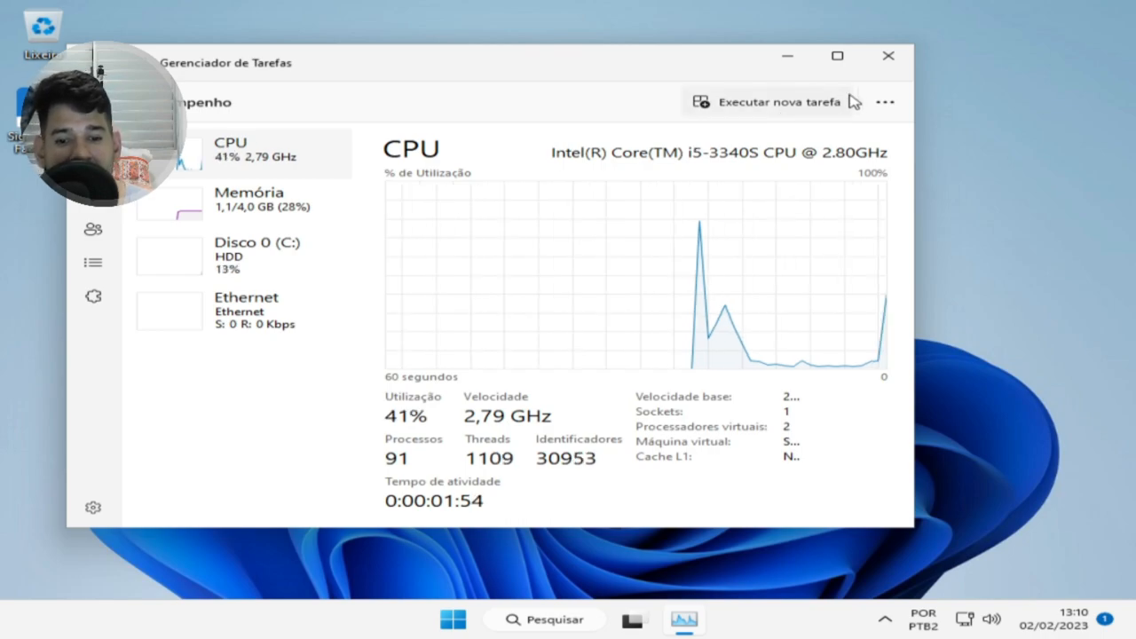
pyautogui.moveTo(888, 64)
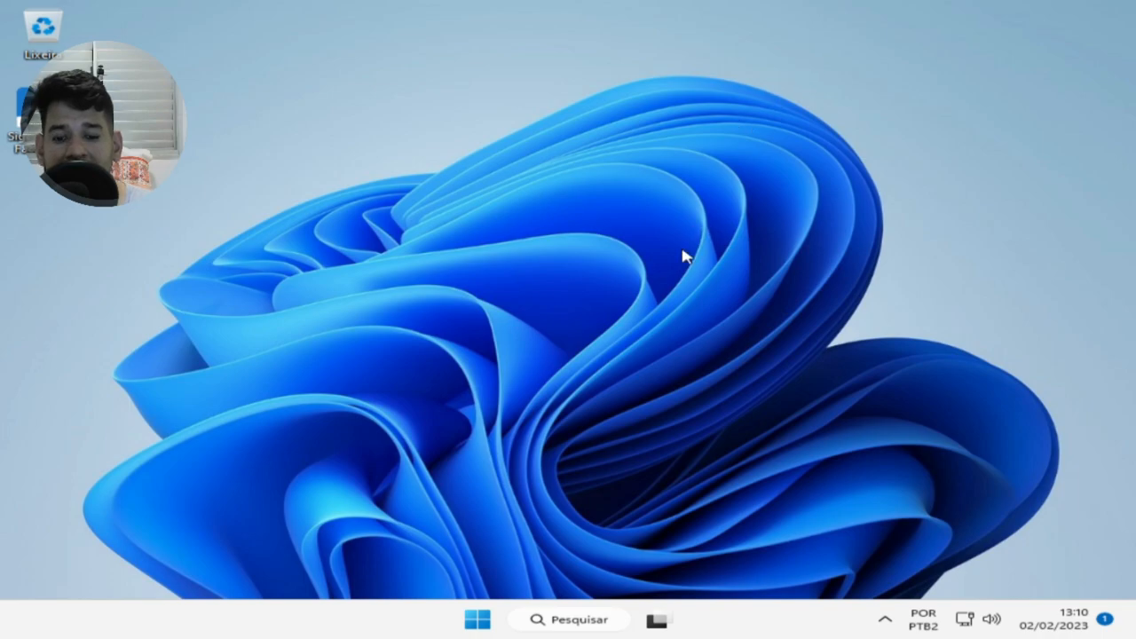
pyautogui.moveTo(696, 367)
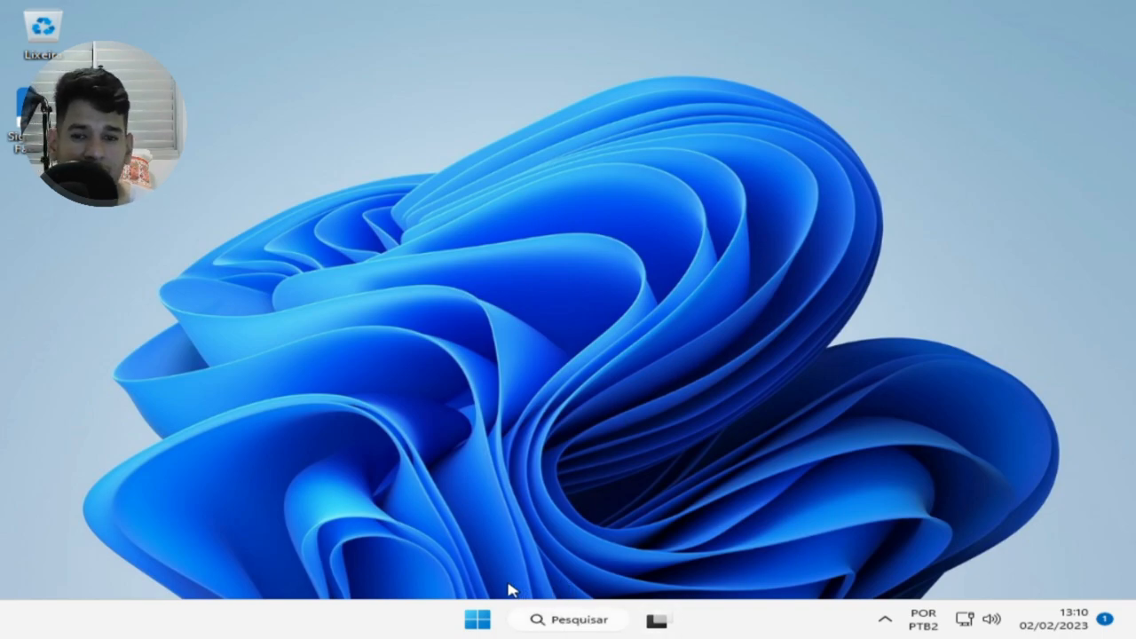
pyautogui.moveTo(394, 636)
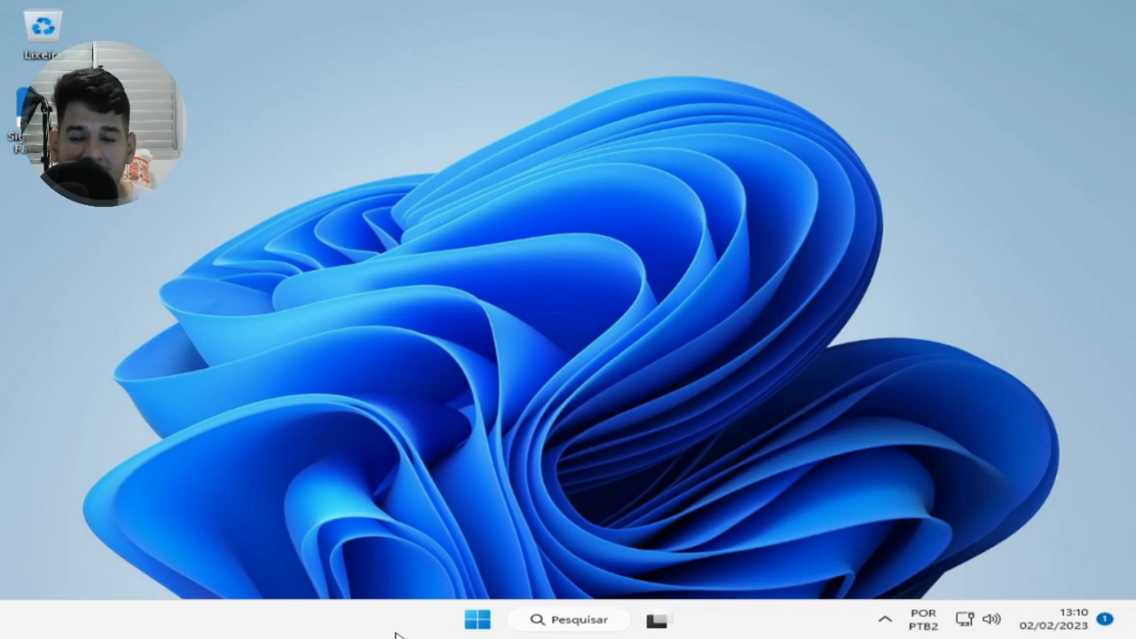
pyautogui.moveTo(424, 615)
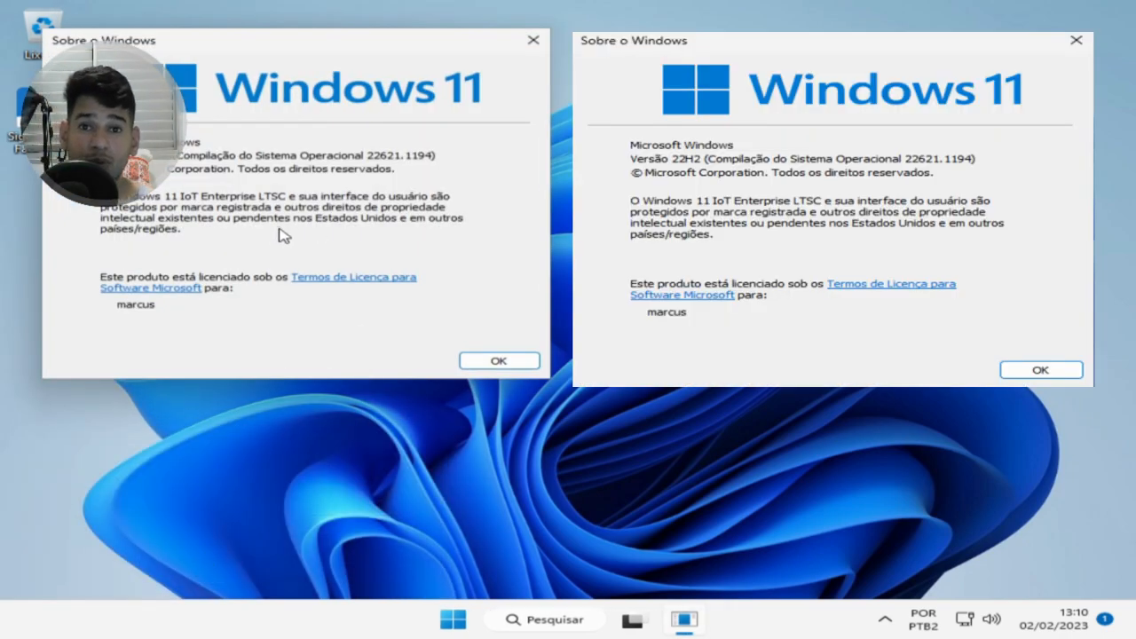
pyautogui.moveTo(293, 258)
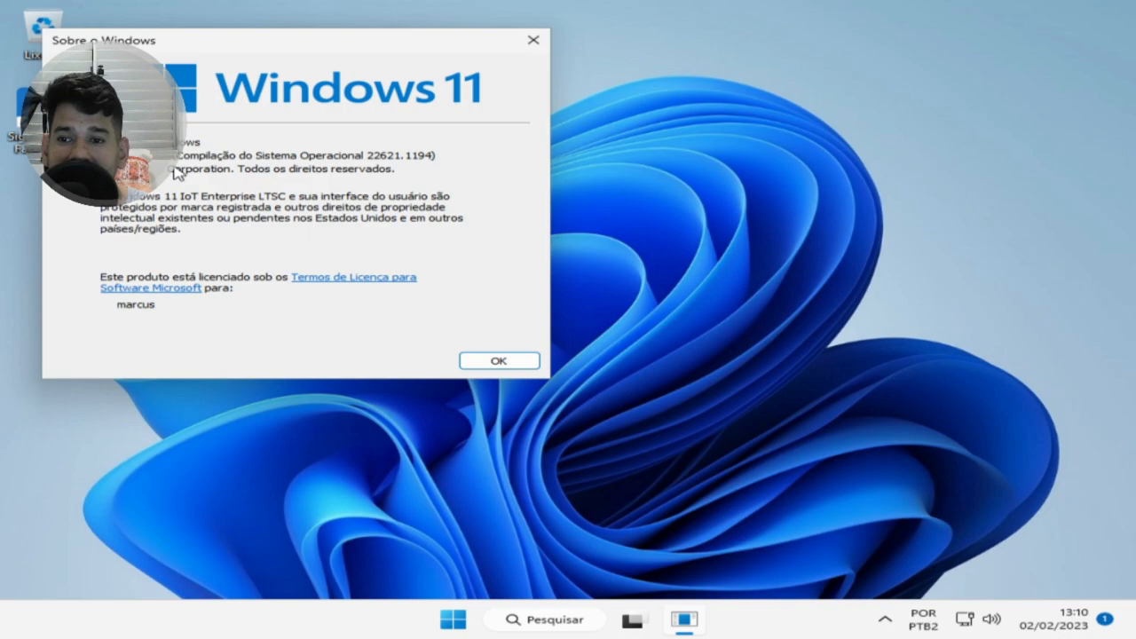
pyautogui.moveTo(329, 199)
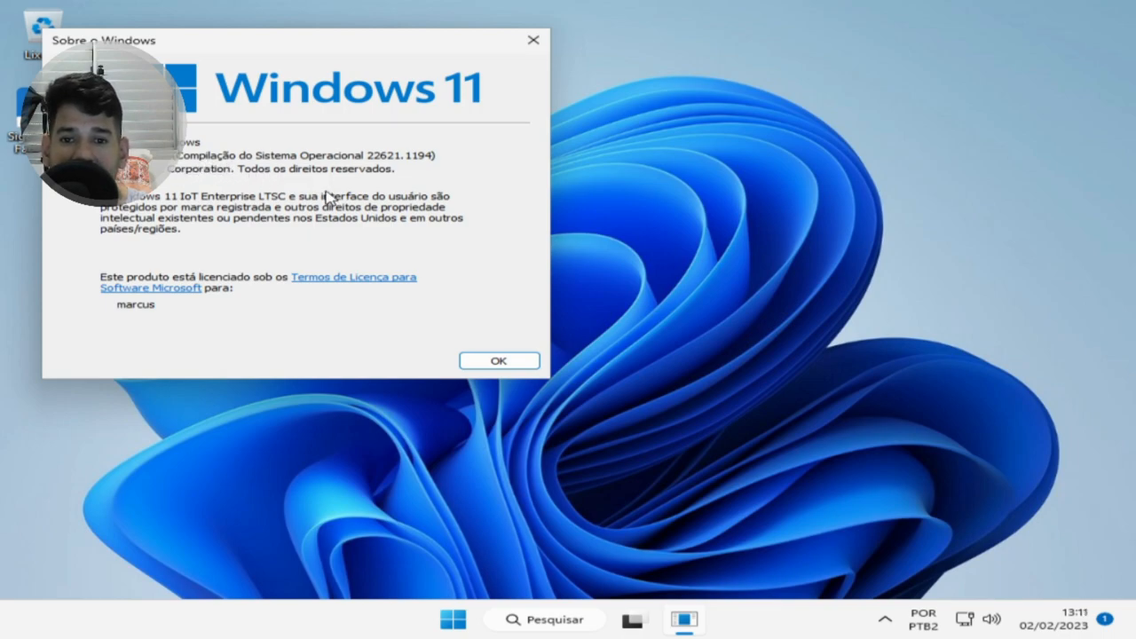
pyautogui.moveTo(376, 176)
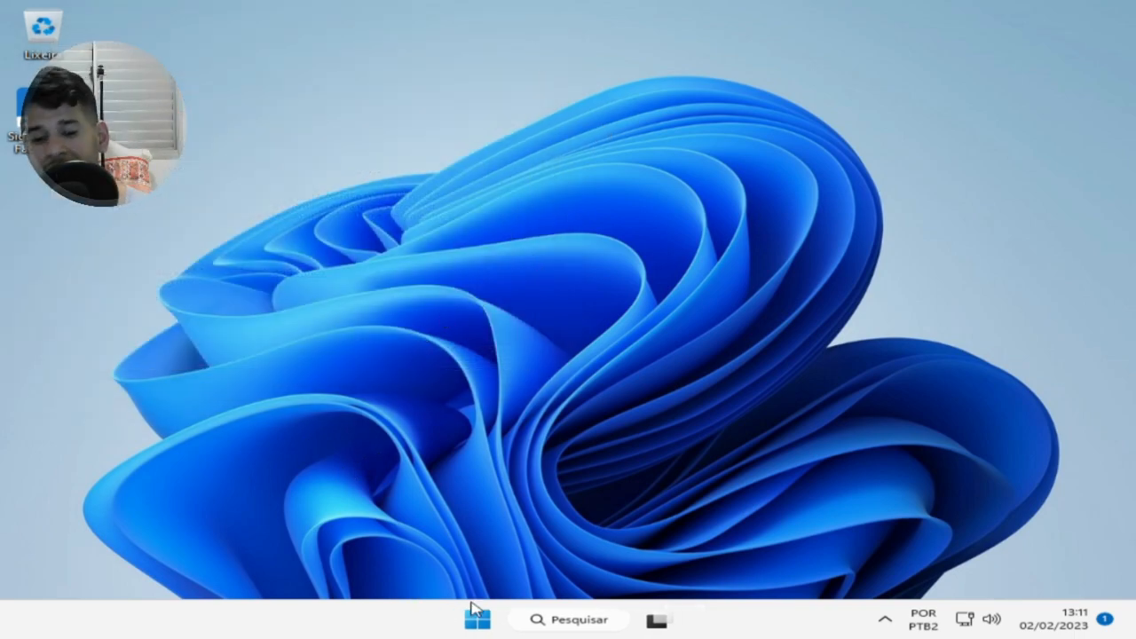
# Step: Search the taskbar for 'painel' to bring up Painel de Controle
pyautogui.click(476, 618)
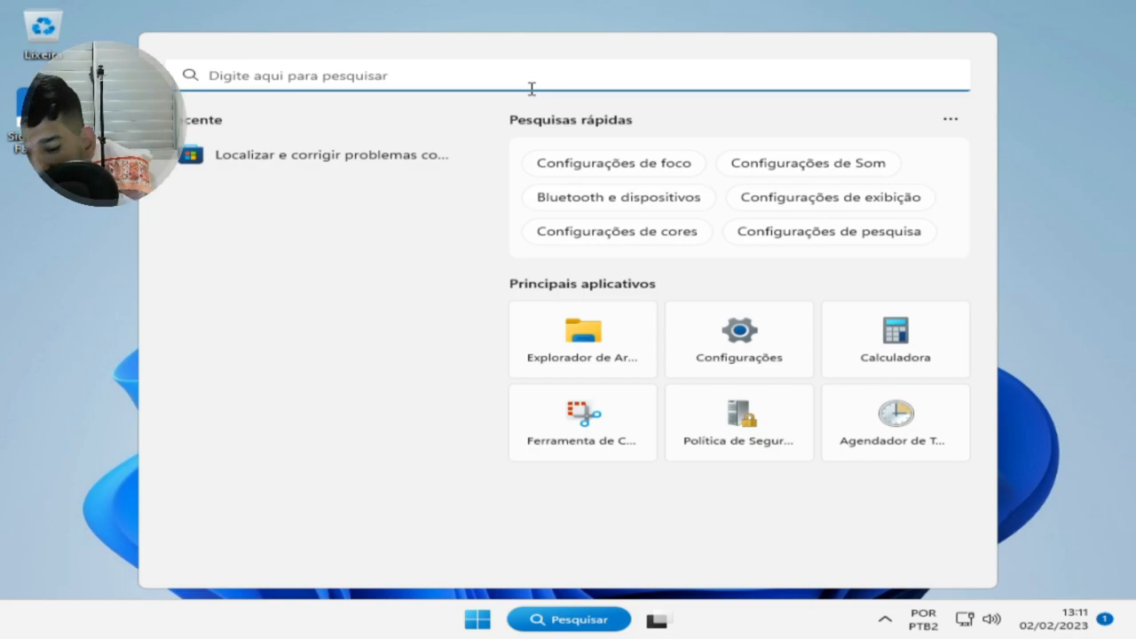
pyautogui.write('pai')
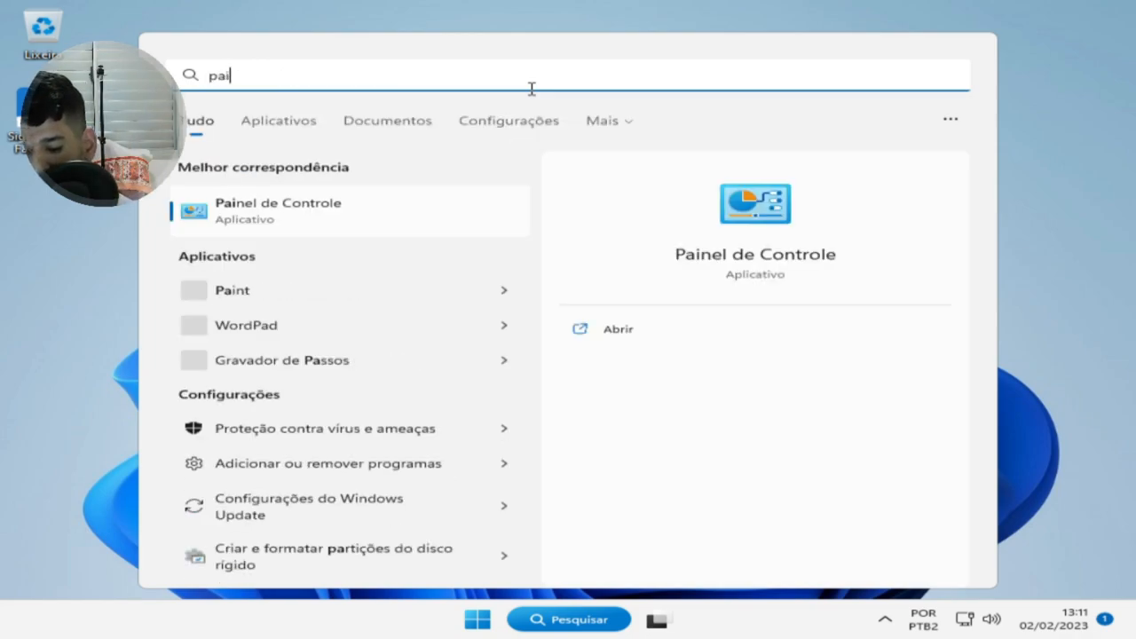
pyautogui.write('nel')
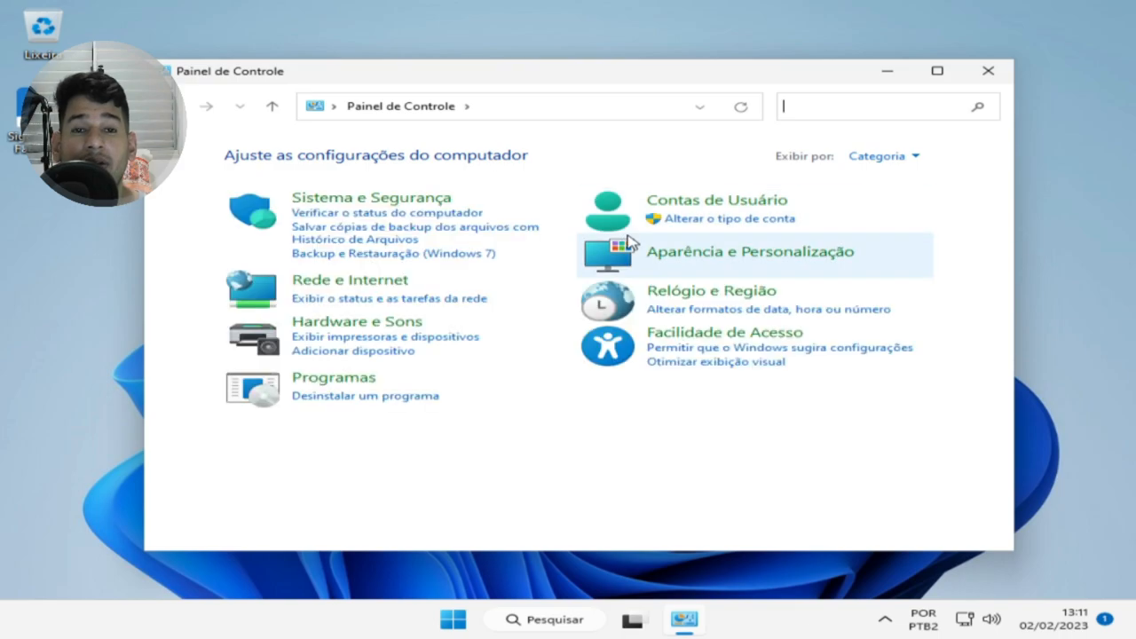
pyautogui.moveTo(358, 216)
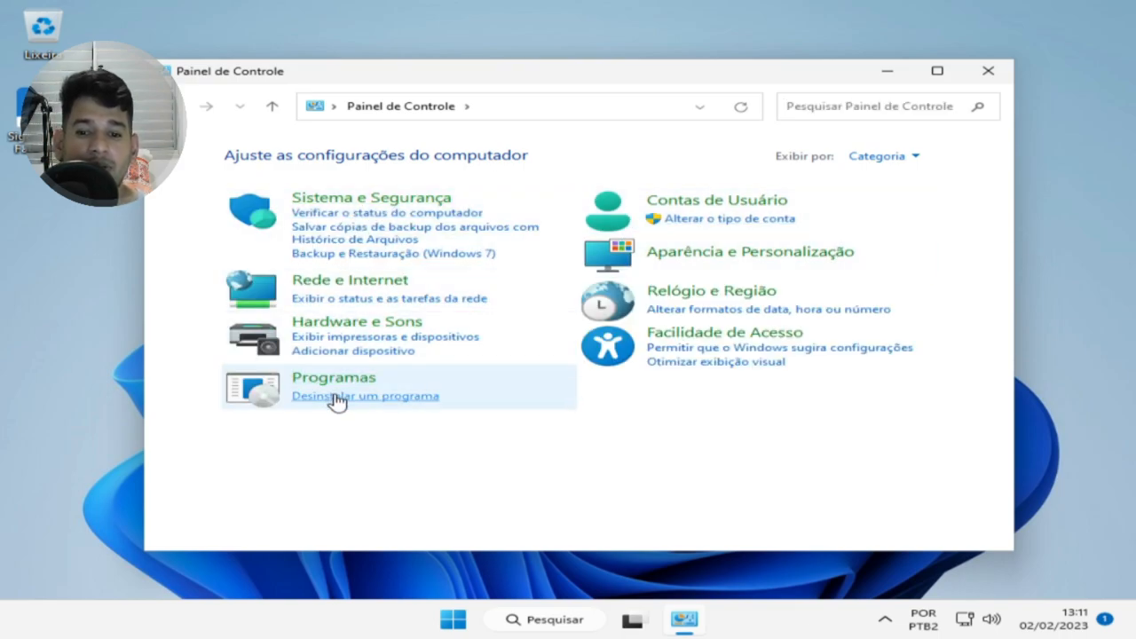
# Step: Go to Desinstalar um programa to see Microsoft Edge and Edge WebView2 Runtime listed
pyautogui.click(364, 396)
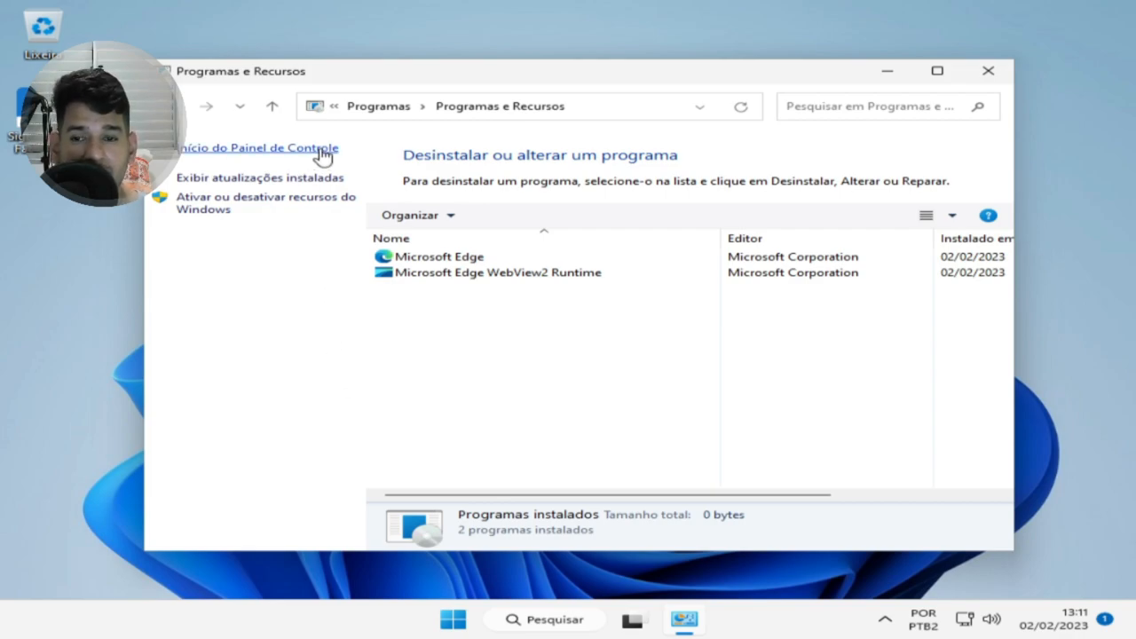
pyautogui.moveTo(270, 202)
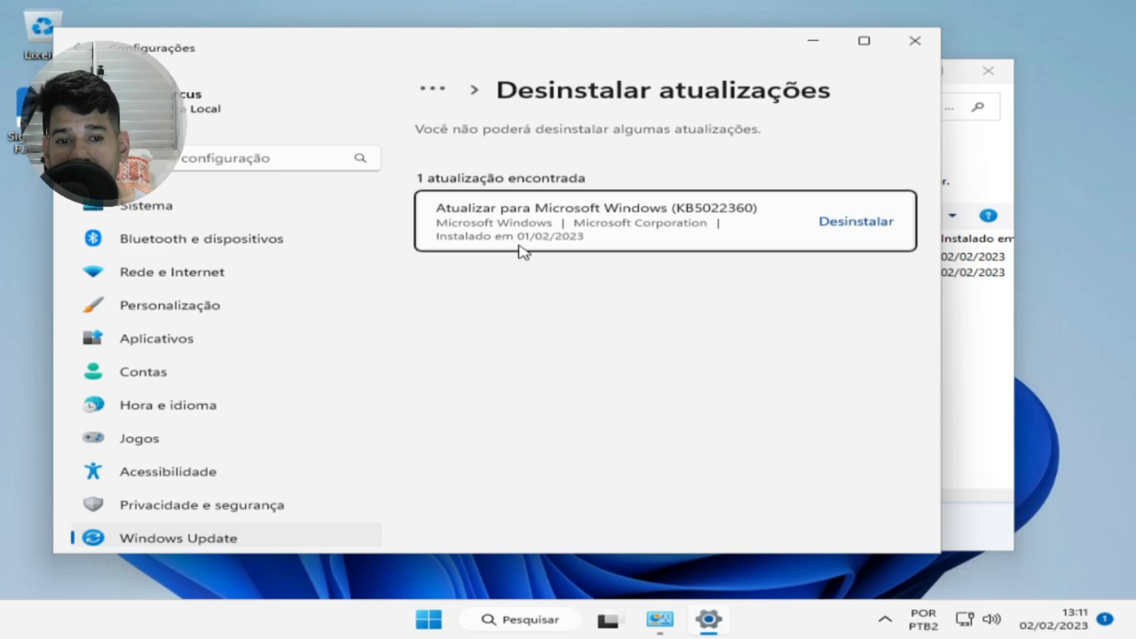
pyautogui.moveTo(554, 245)
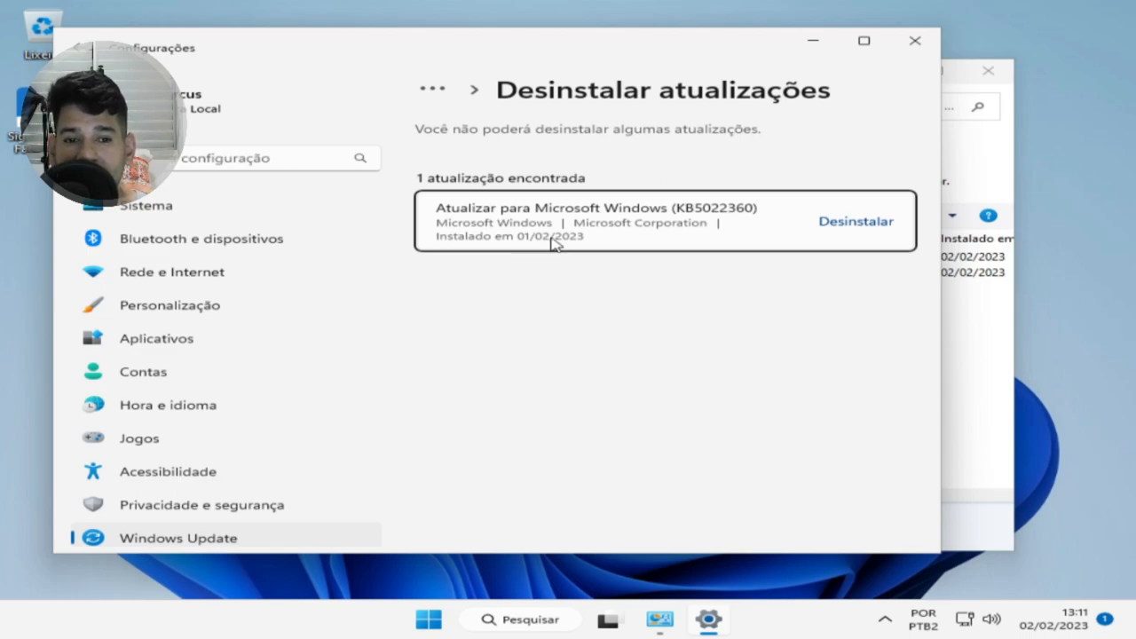
pyautogui.moveTo(767, 139)
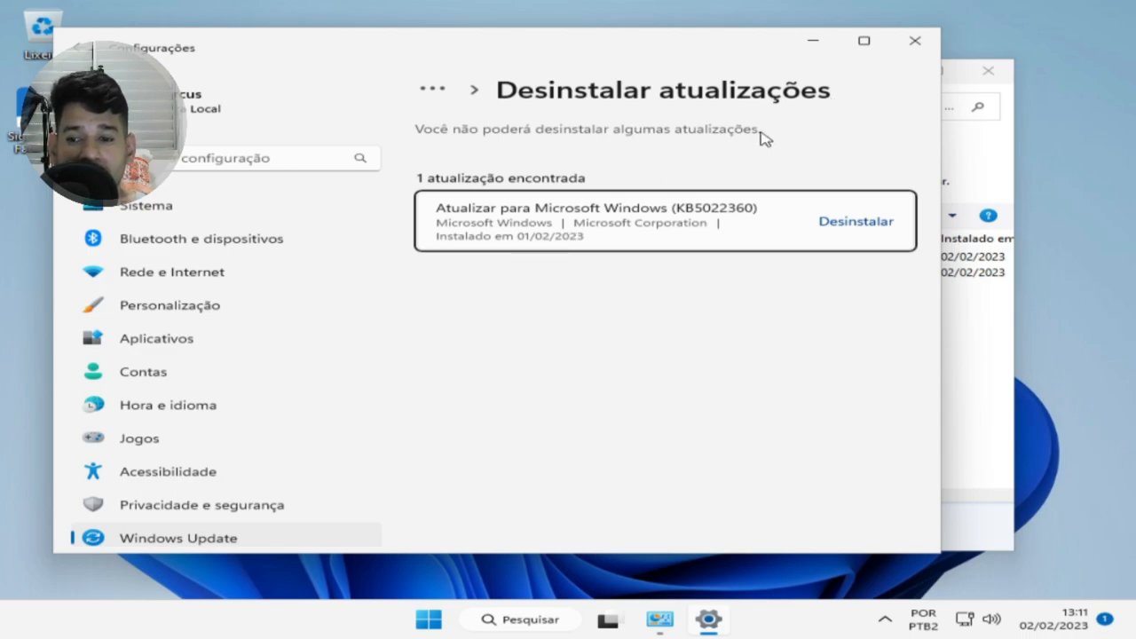
pyautogui.moveTo(696, 160)
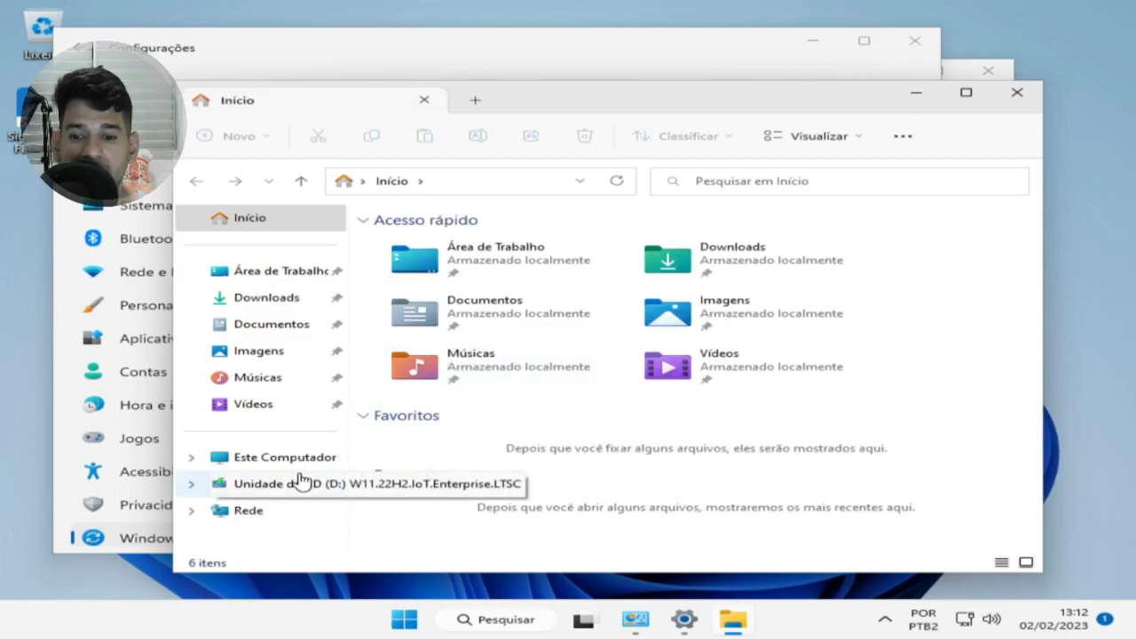
# Step: View the properties of Local Disk (C:), showing 68.9 GB free
pyautogui.click(284, 456)
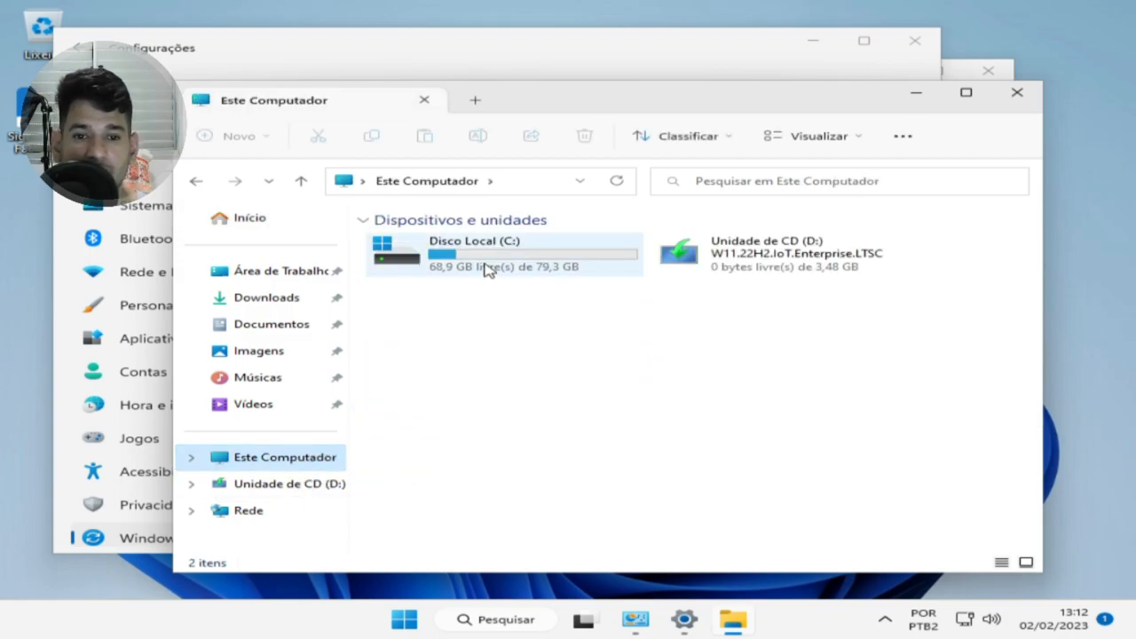
pyautogui.rightClick(488, 252)
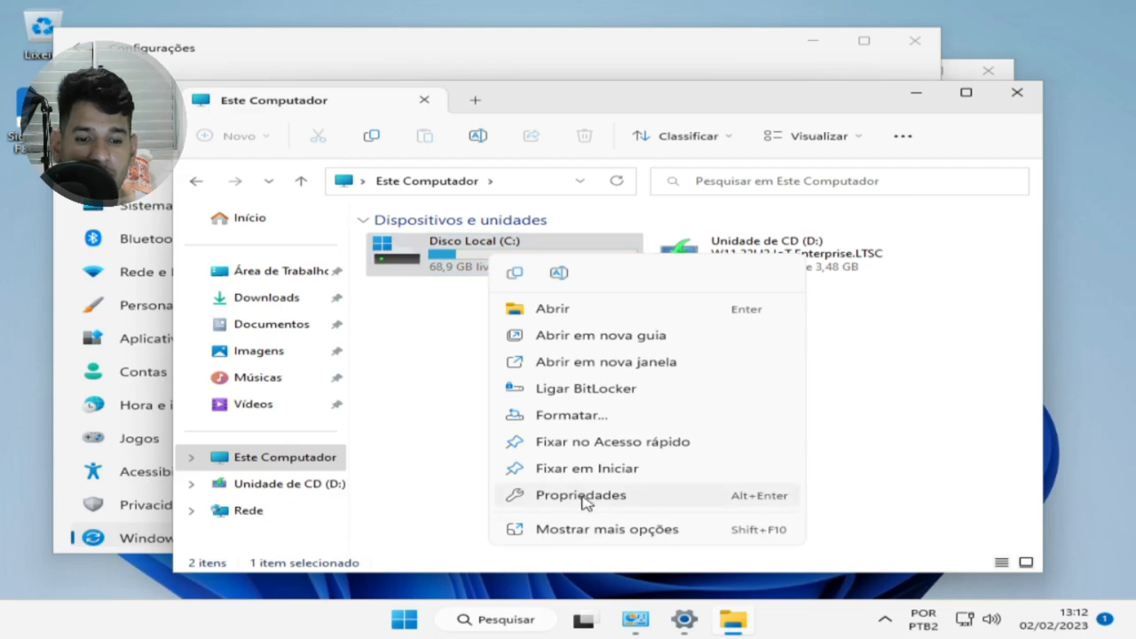
pyautogui.click(583, 495)
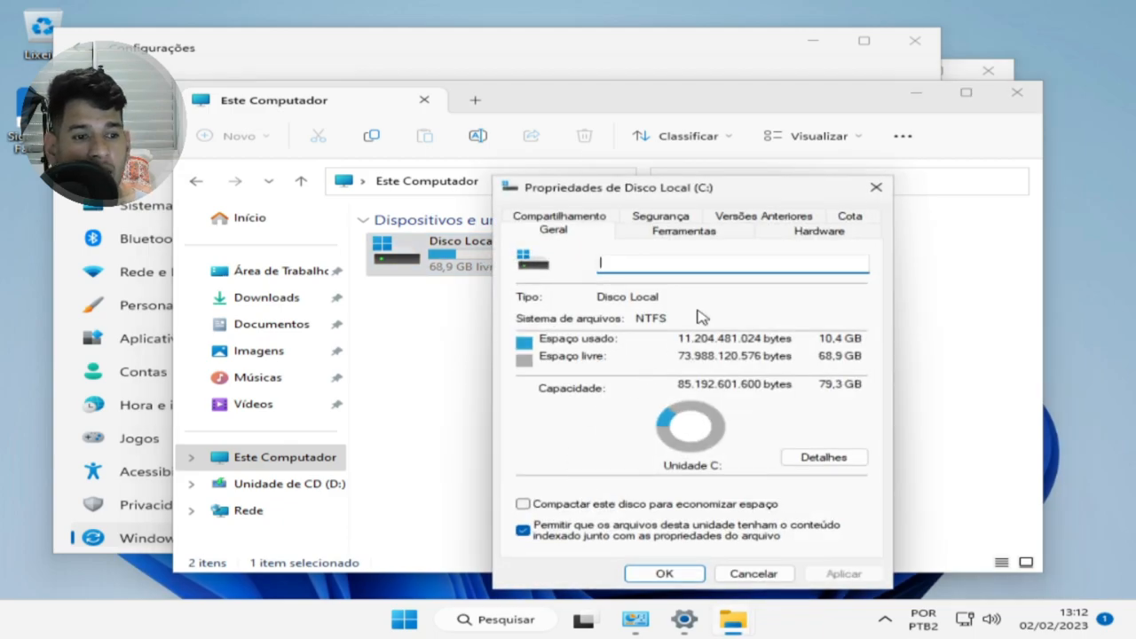
pyautogui.moveTo(613, 188); pyautogui.dragTo(373, 46)
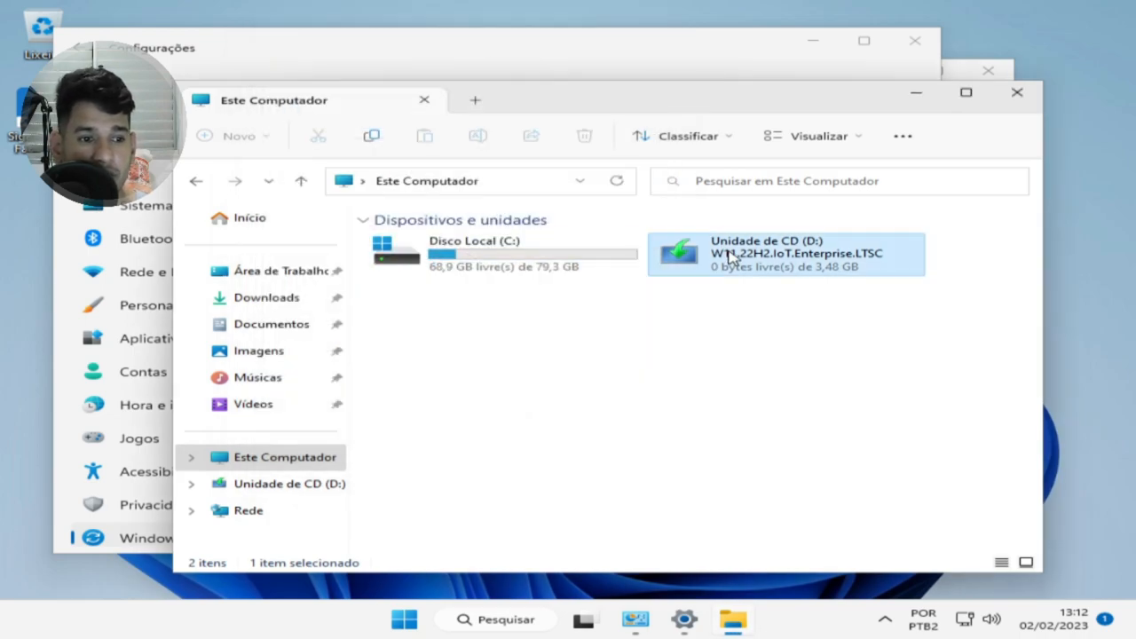
# Step: View the properties of CD drive (D:), a full 3.48 GB UDF disc
pyautogui.rightClick(785, 254)
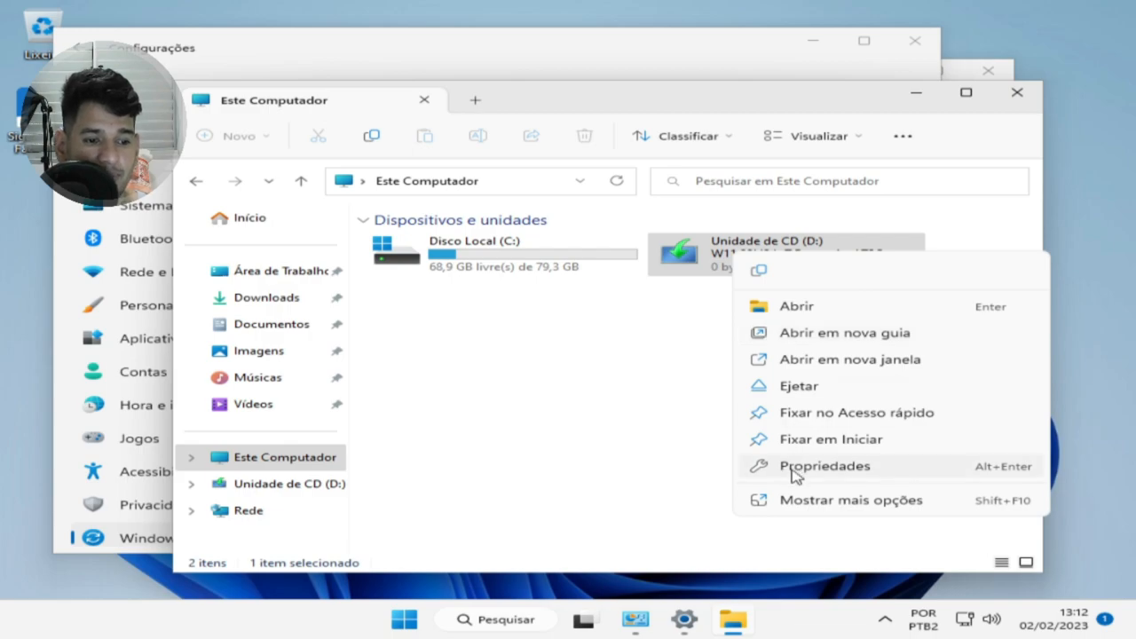
pyautogui.click(824, 465)
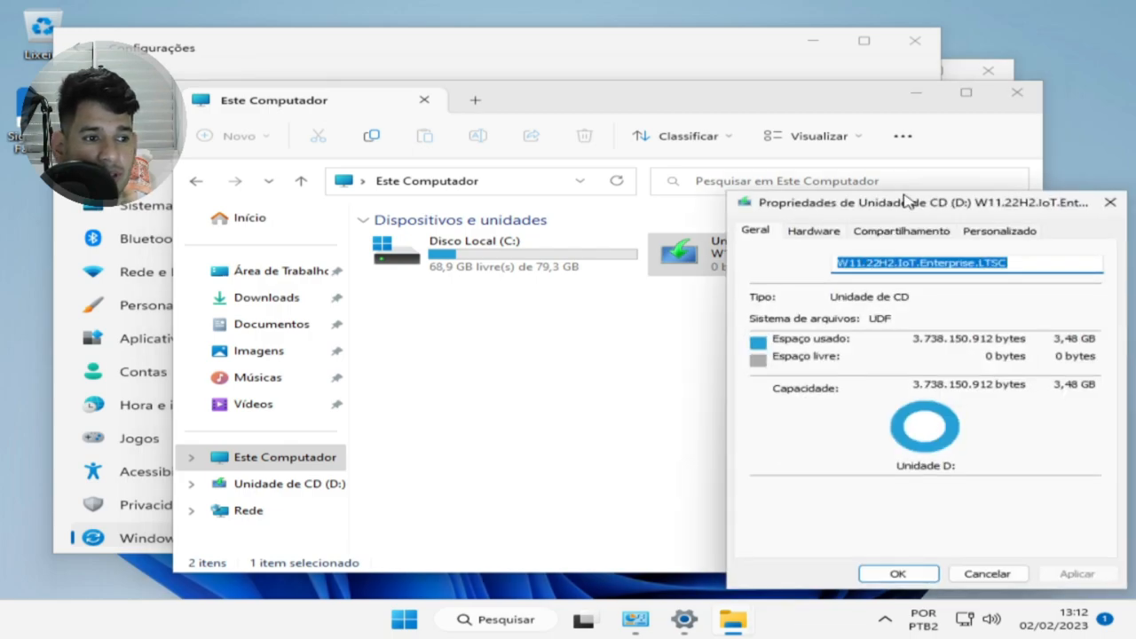
pyautogui.moveTo(923, 203); pyautogui.dragTo(613, 124)
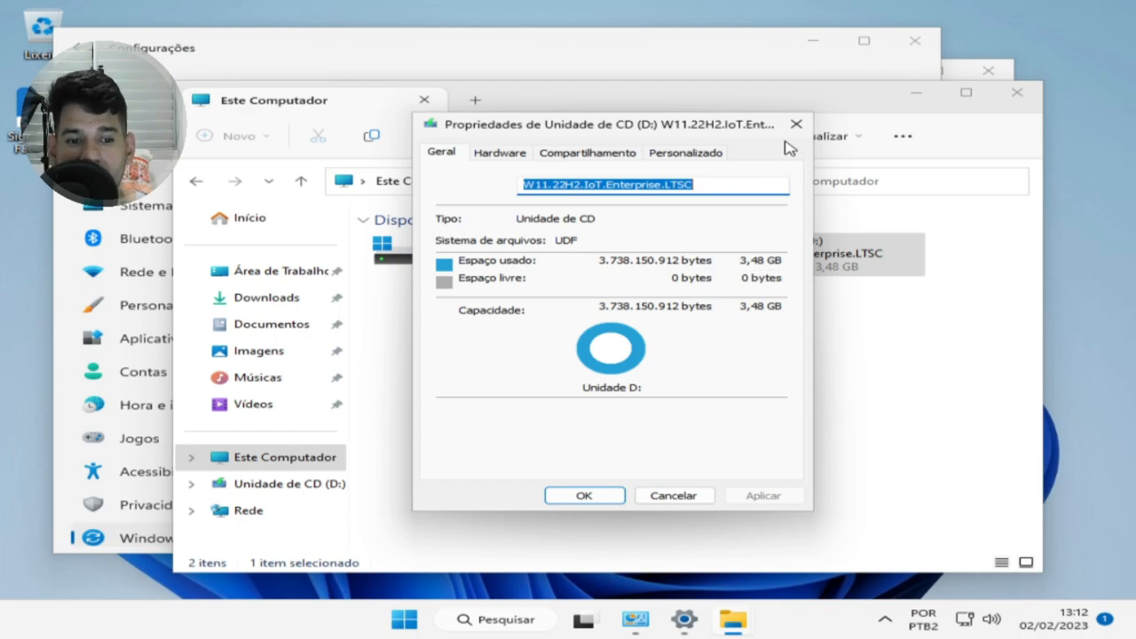
pyautogui.moveTo(796, 124)
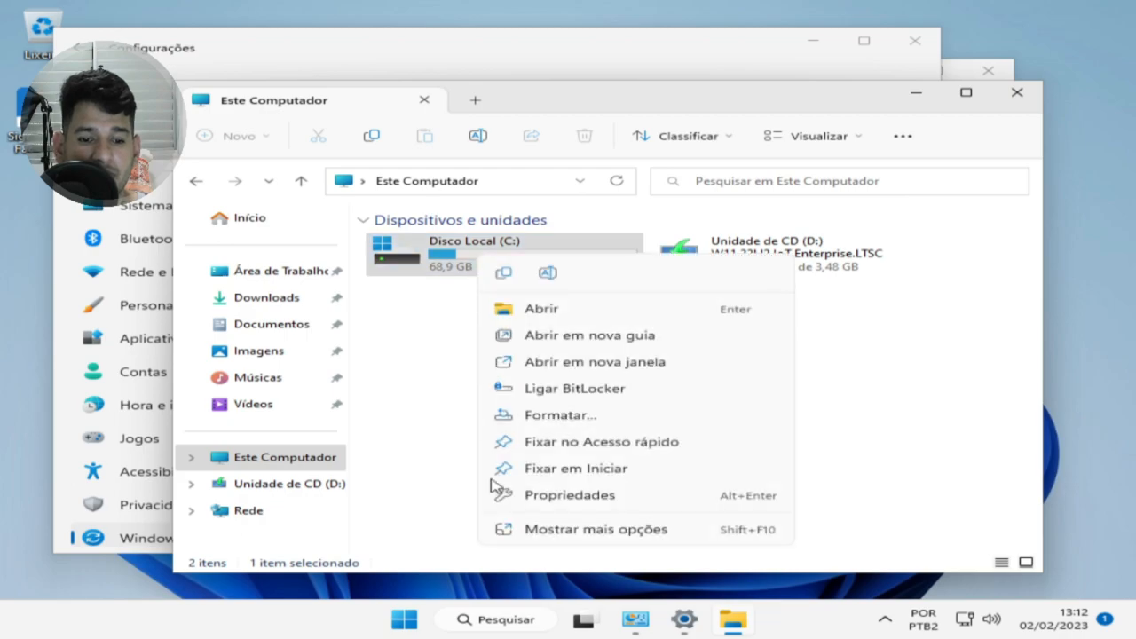
# Step: Disable content indexing on C: for all subfolders and files, granting admin permission and ignoring in-use files
pyautogui.click(570, 494)
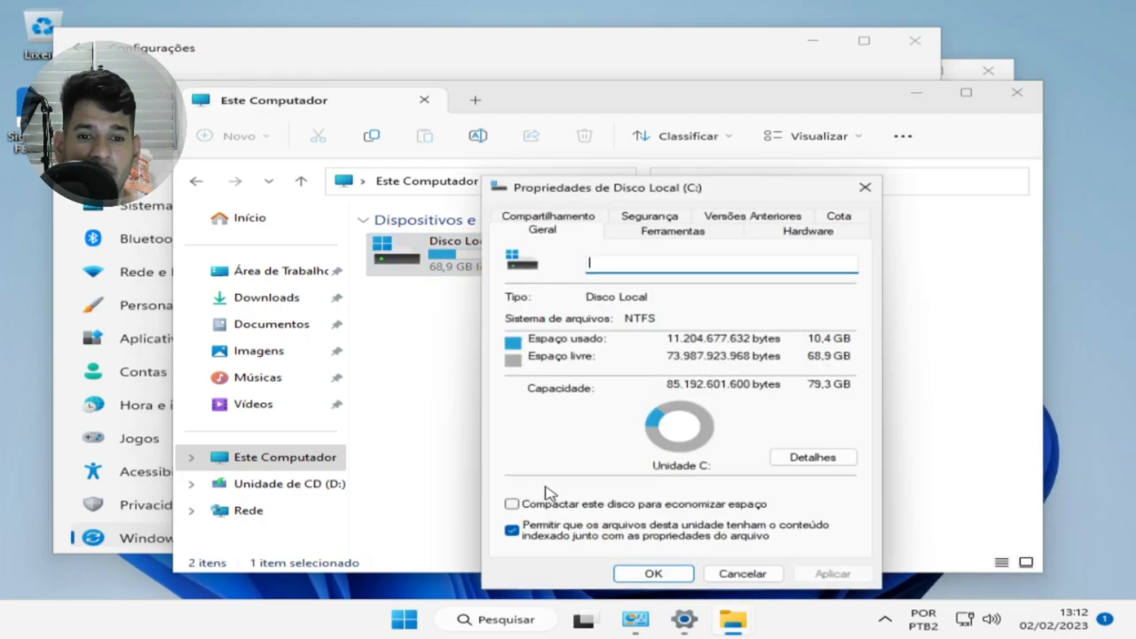
pyautogui.click(512, 531)
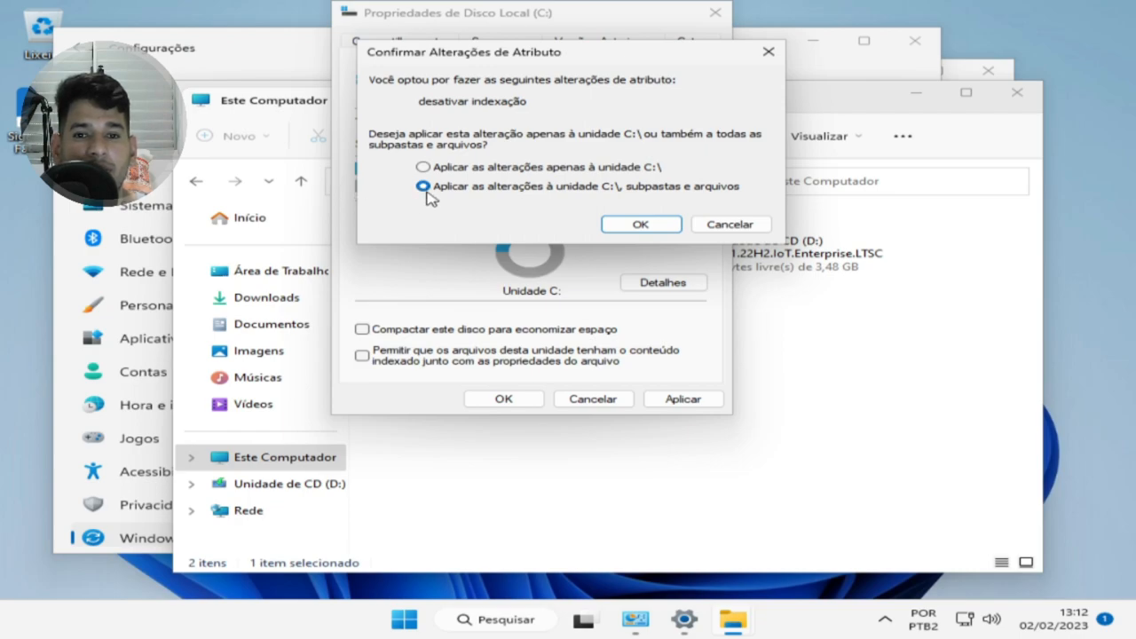
pyautogui.moveTo(547, 213)
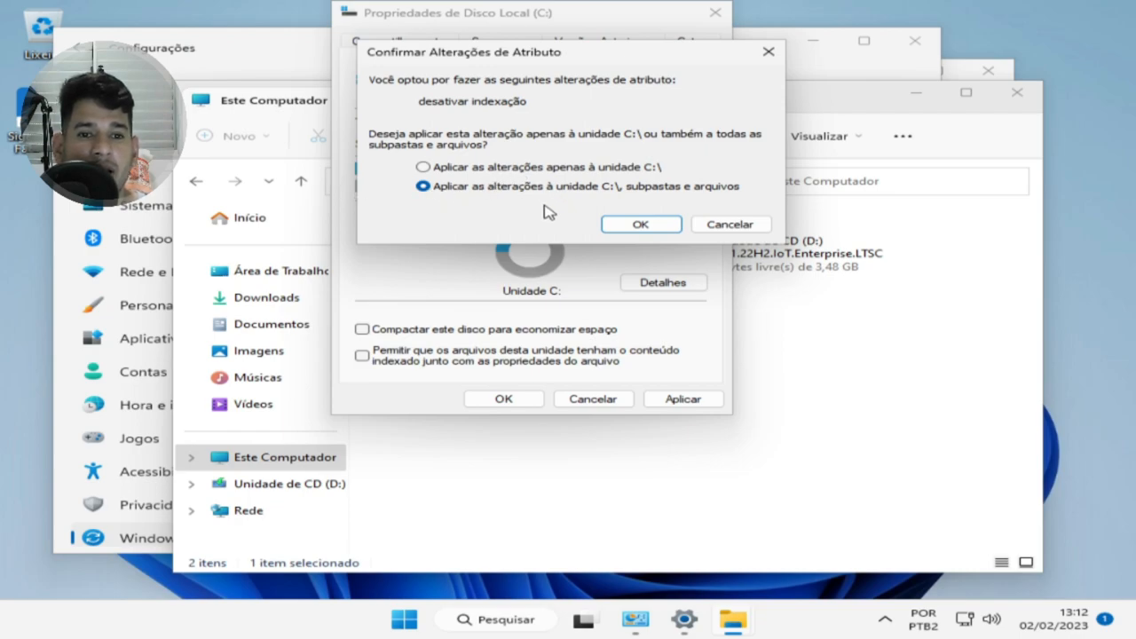
pyautogui.moveTo(522, 212)
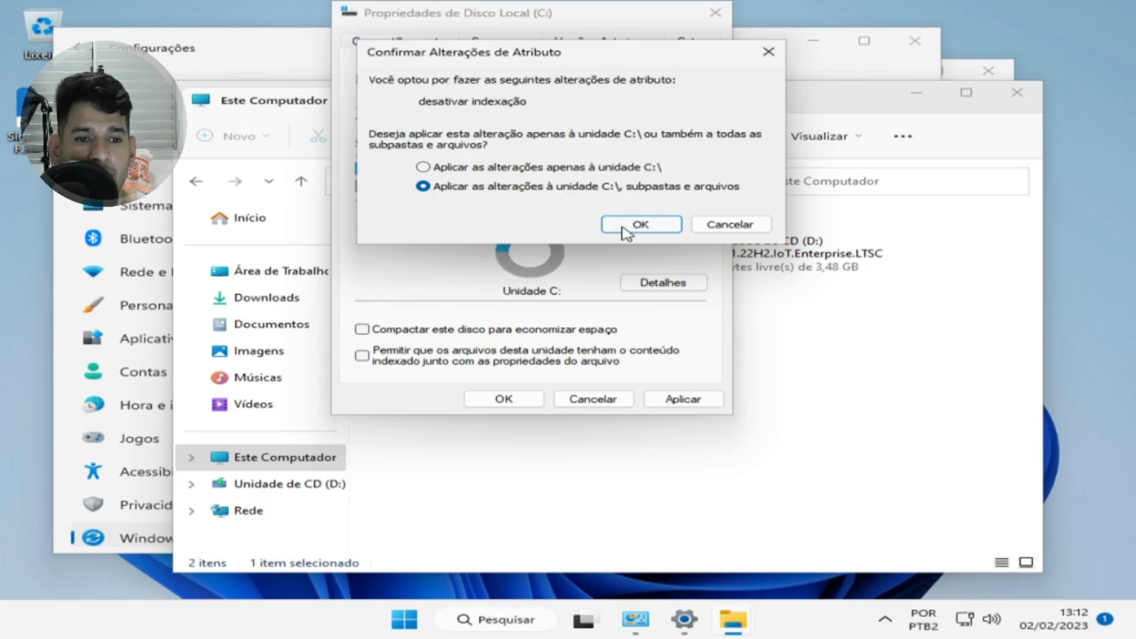
pyautogui.click(641, 224)
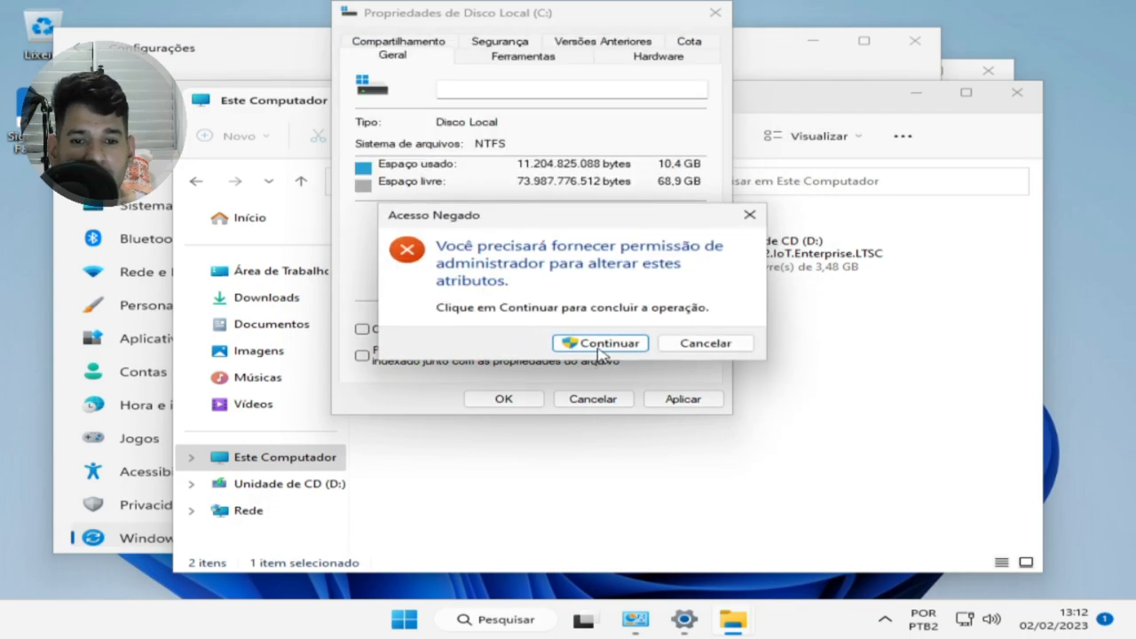
pyautogui.click(600, 344)
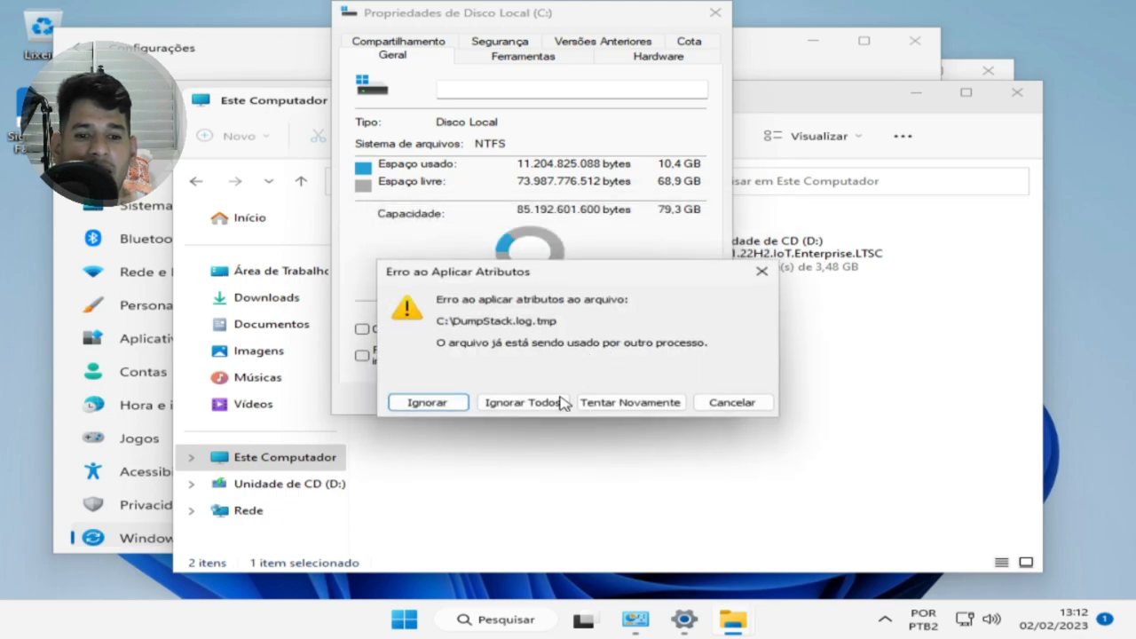
pyautogui.click(522, 401)
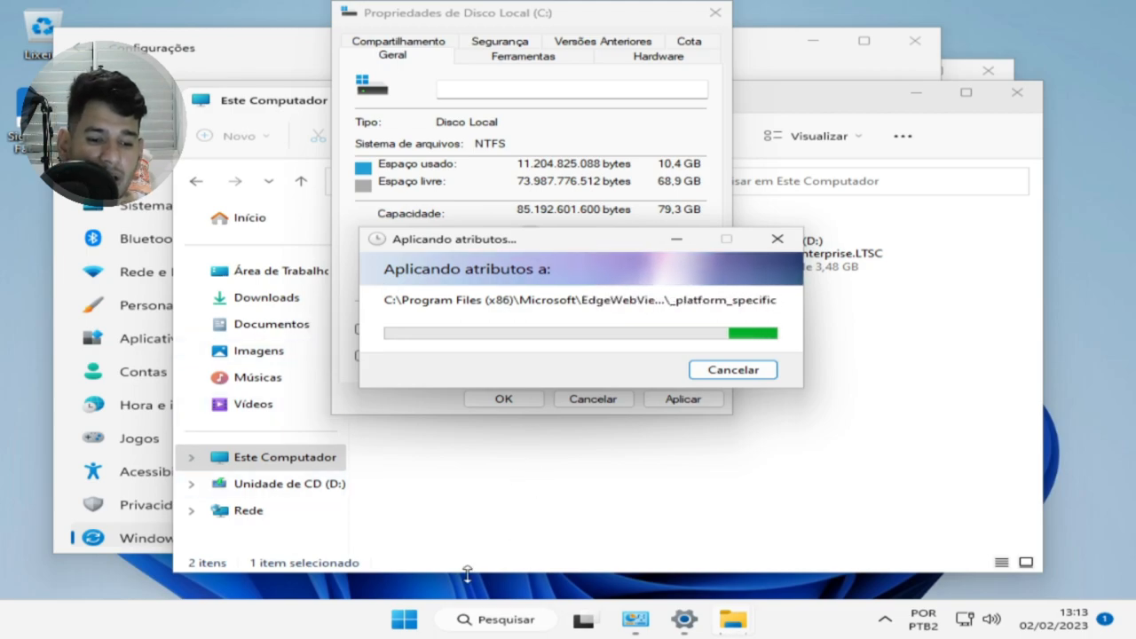
# Step: Search the Start menu for Windows Security and launch it
pyautogui.click(404, 618)
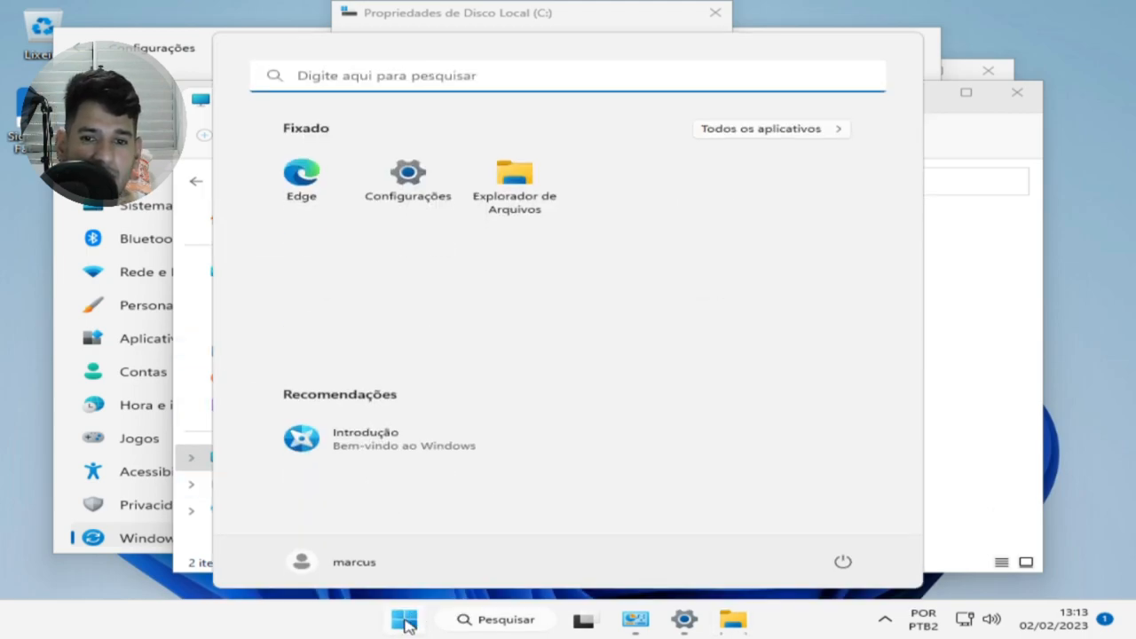
pyautogui.click(403, 618)
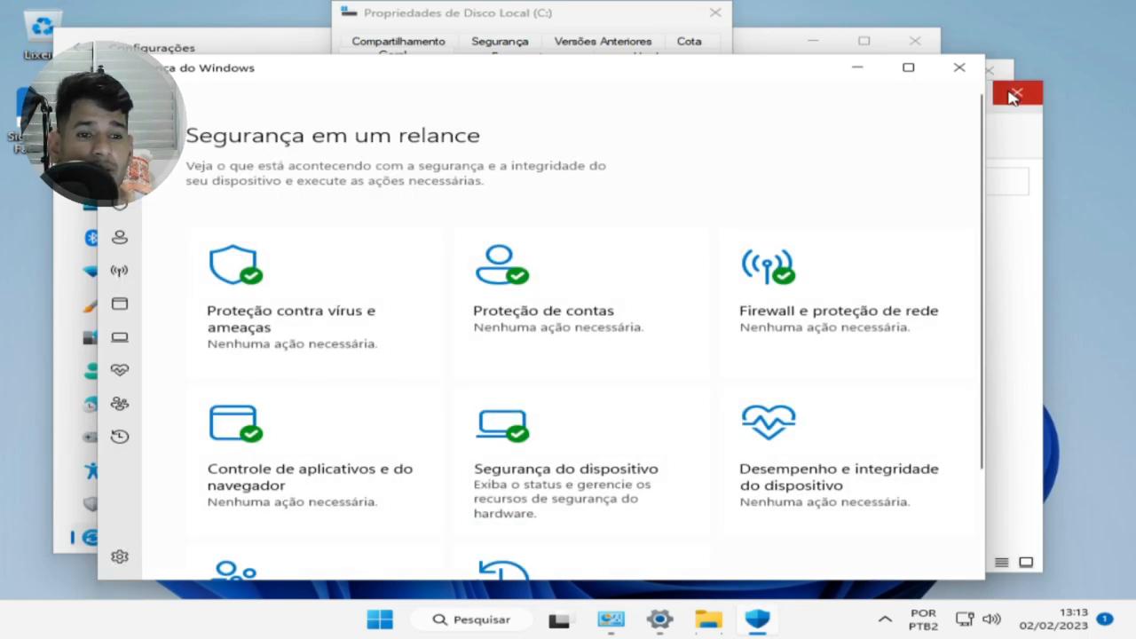
pyautogui.moveTo(932, 121)
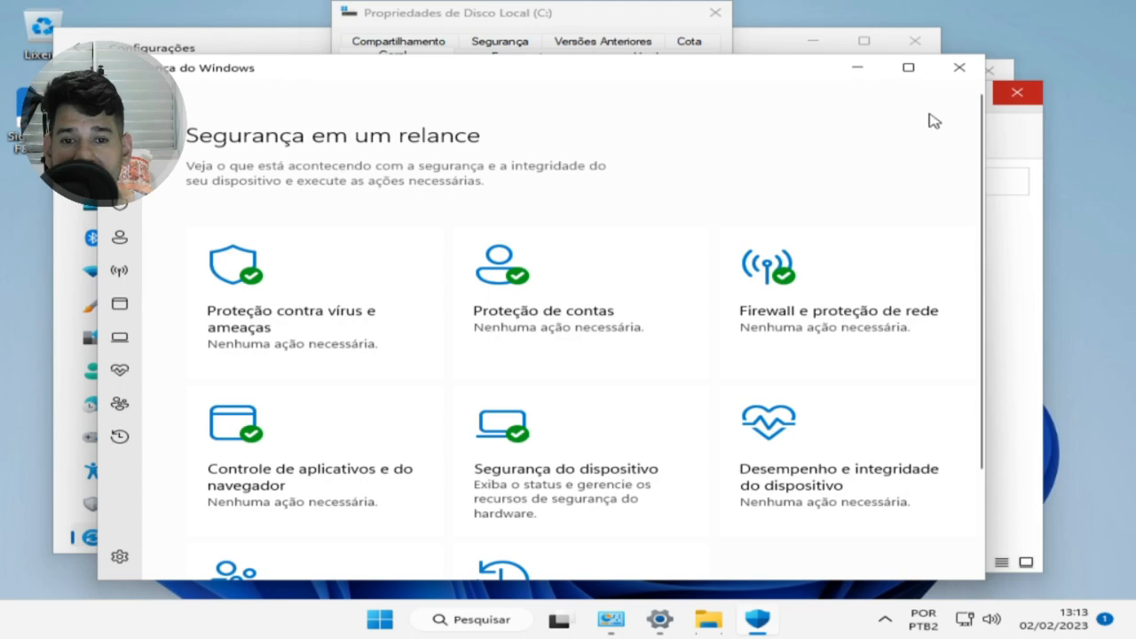
pyautogui.moveTo(919, 106)
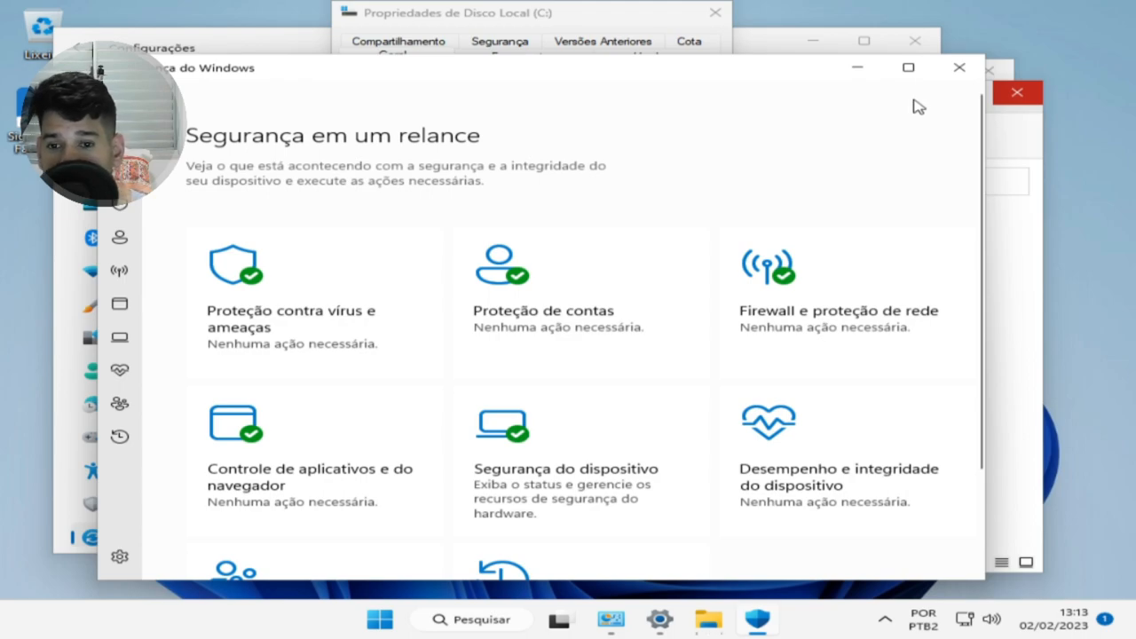